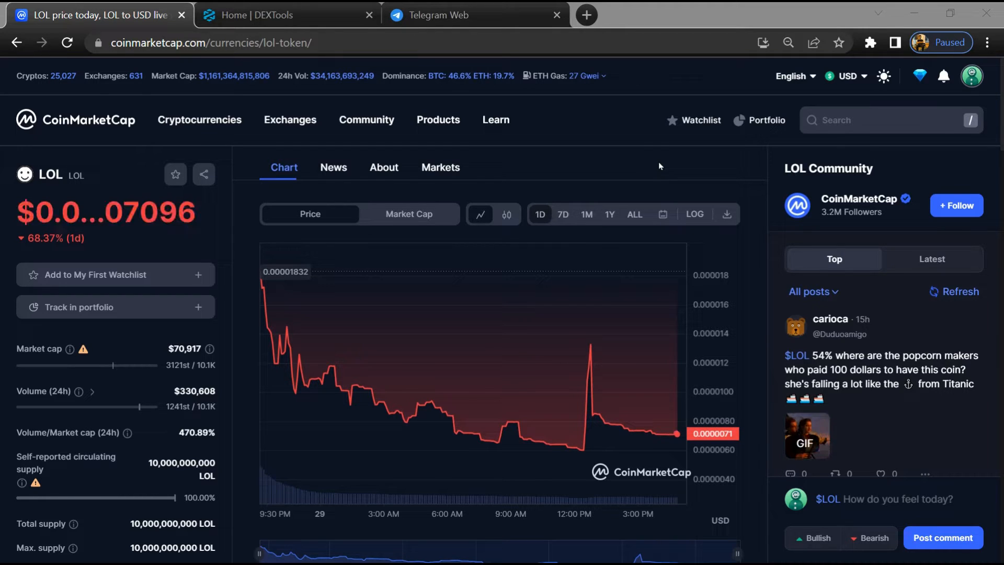
{"action": "mouse_move", "coordinate": [652, 159]}
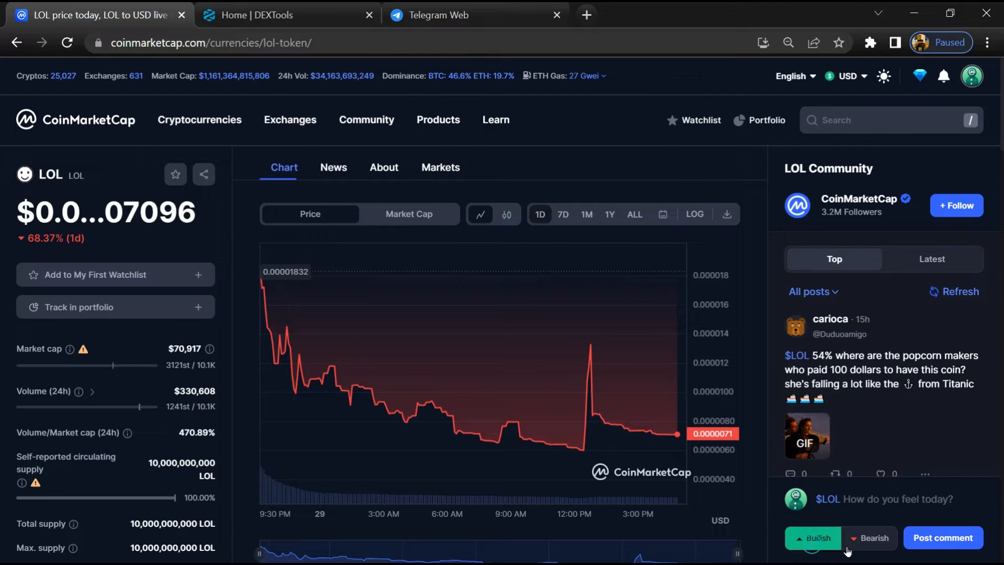
Draft a bullish "I'm bullish on $LOL" comment and scroll down to the Contracts section
{"action": "left_click", "coordinate": [812, 538]}
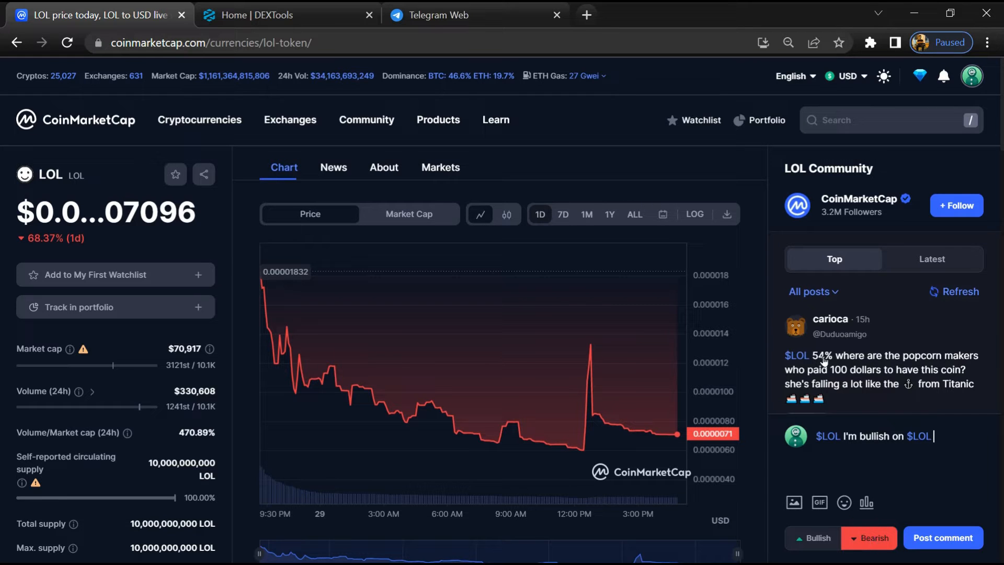
{"action": "scroll", "scroll_direction": "down", "scroll_amount": 3}
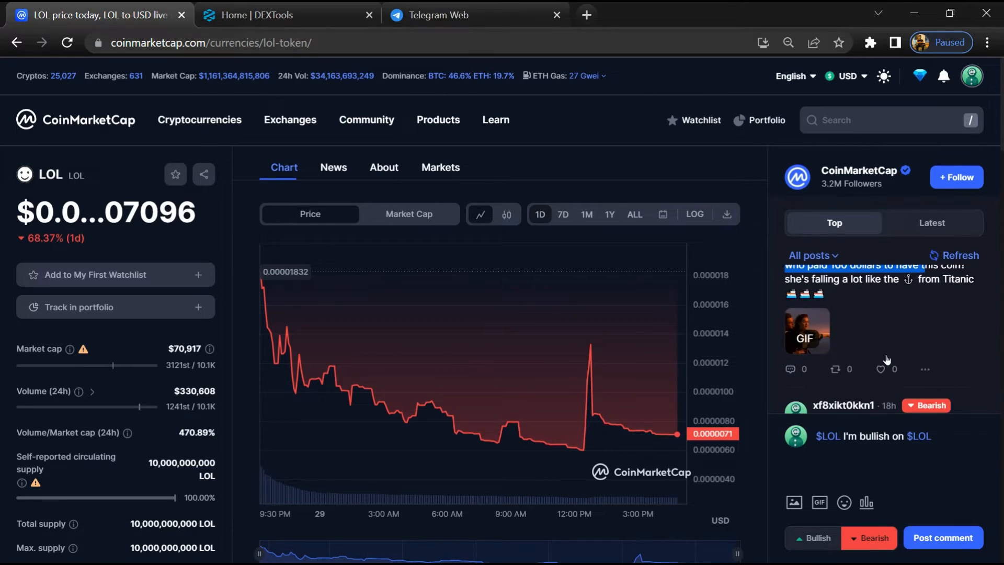
{"action": "scroll", "scroll_direction": "down", "scroll_amount": 3}
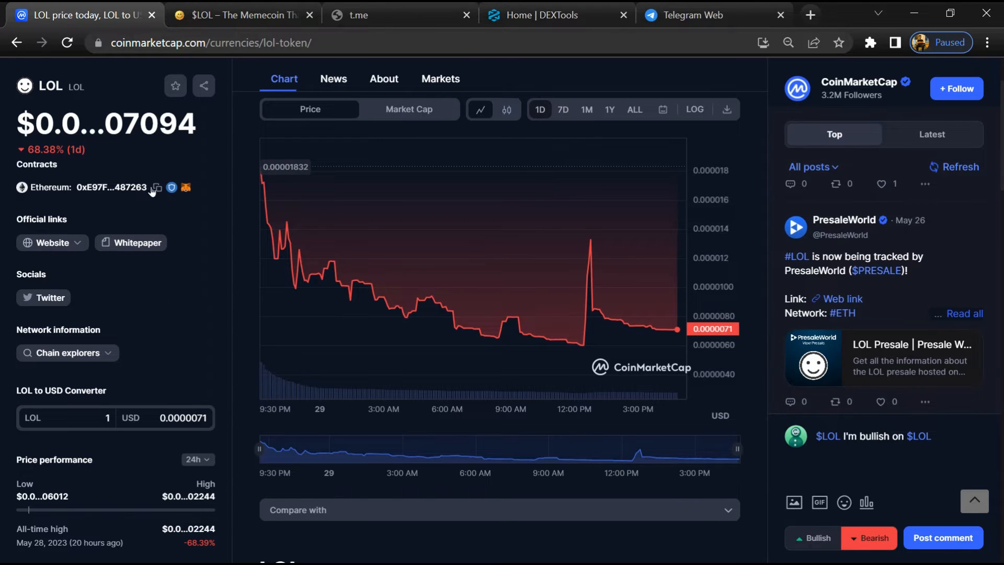
Copy LOL's Ethereum contract address and switch to DEXTools
{"action": "left_click", "coordinate": [157, 187]}
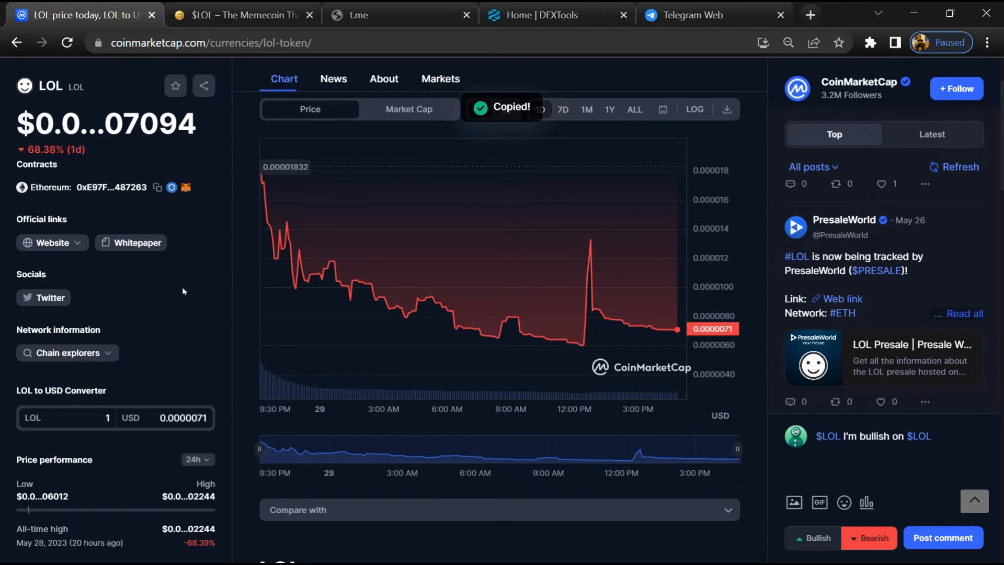
{"action": "left_click", "coordinate": [541, 15]}
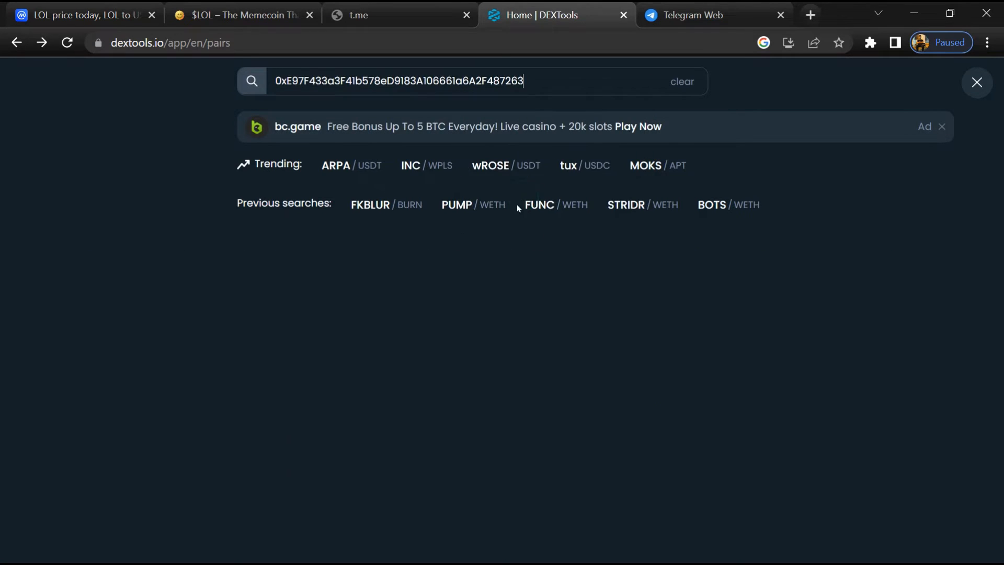
Search DEXTools for the contract, open the LOL/WETH v2 pair, and review its mostly-sell trade history
{"action": "key", "text": "Enter"}
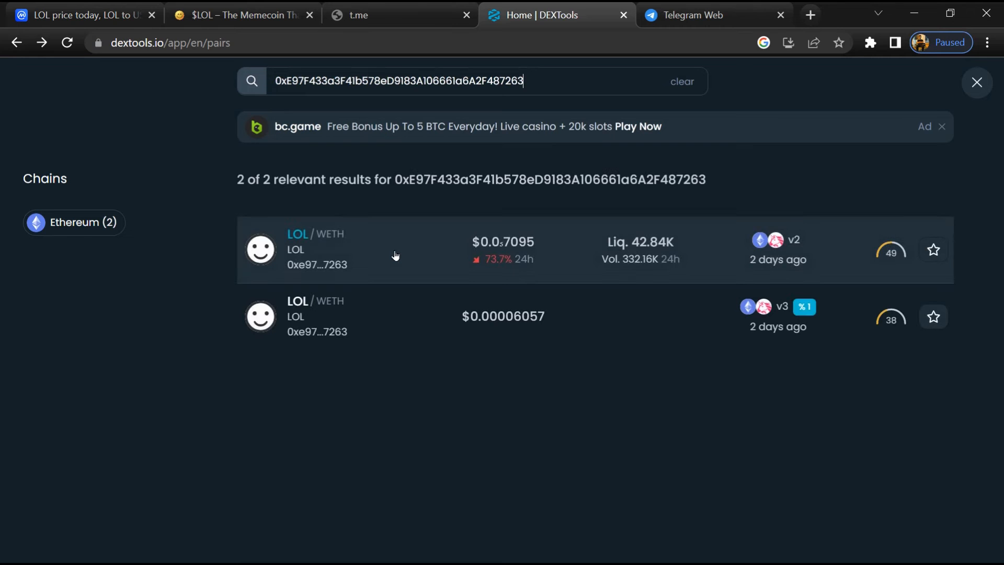
{"action": "left_click", "coordinate": [395, 250]}
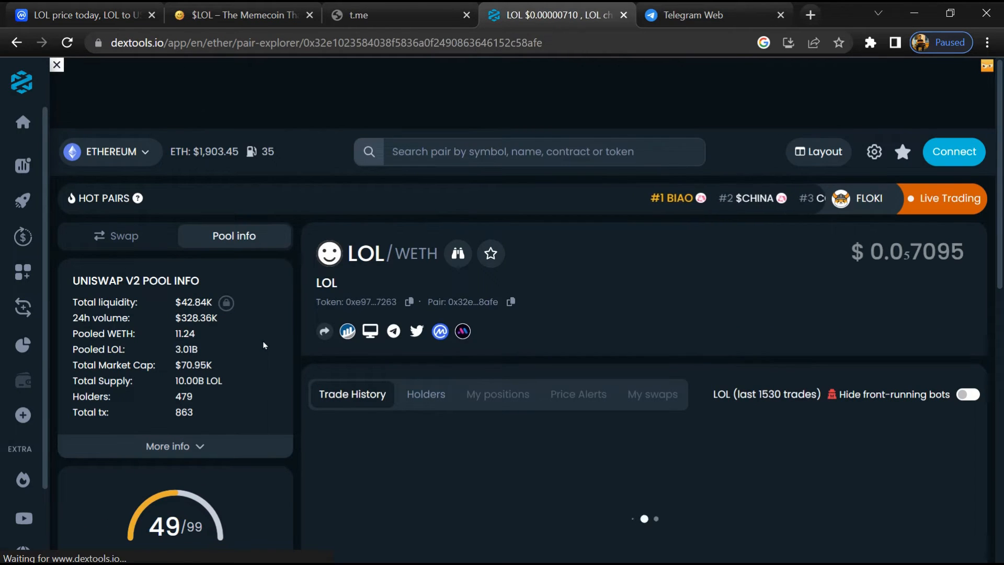
{"action": "scroll", "scroll_direction": "down", "scroll_amount": 3}
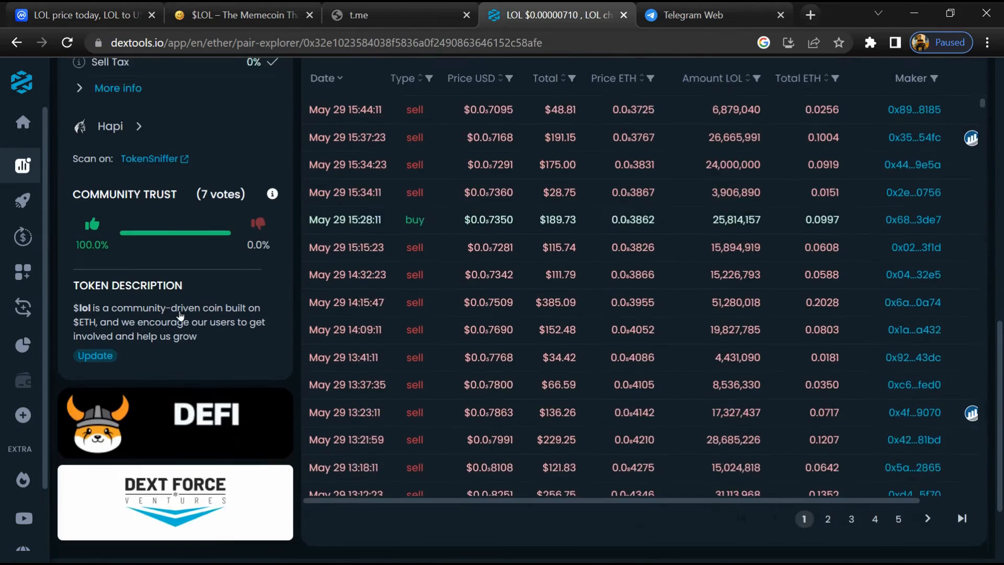
{"action": "scroll", "scroll_direction": "down", "scroll_amount": 3}
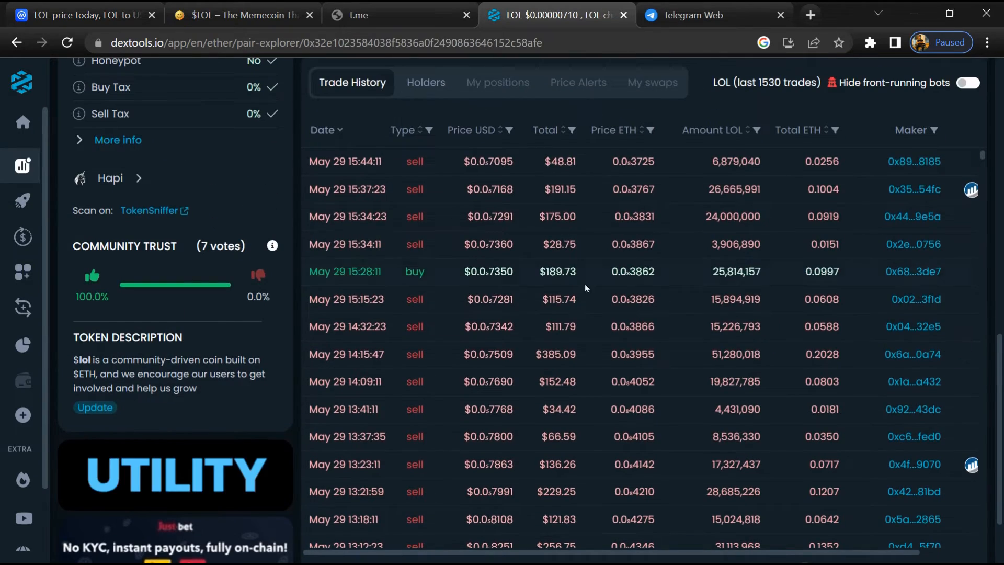
{"action": "scroll", "scroll_direction": "down", "scroll_amount": 3}
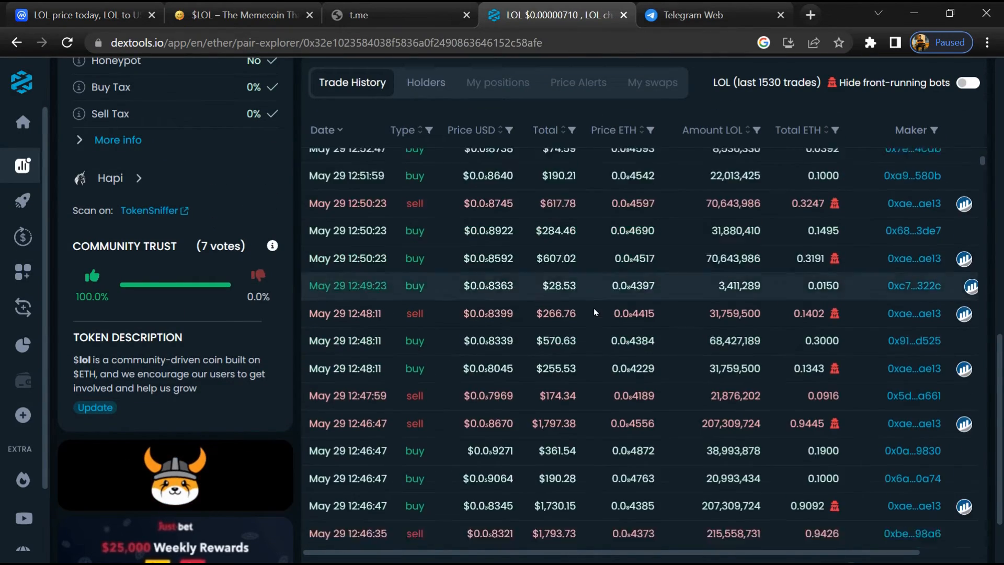
{"action": "scroll", "scroll_direction": "down", "scroll_amount": 3}
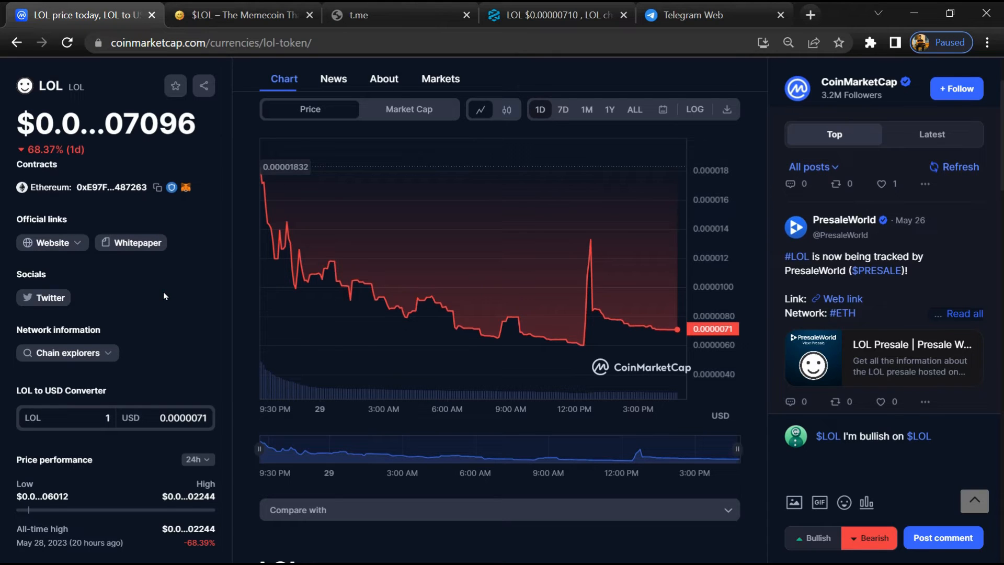
{"action": "mouse_move", "coordinate": [384, 107]}
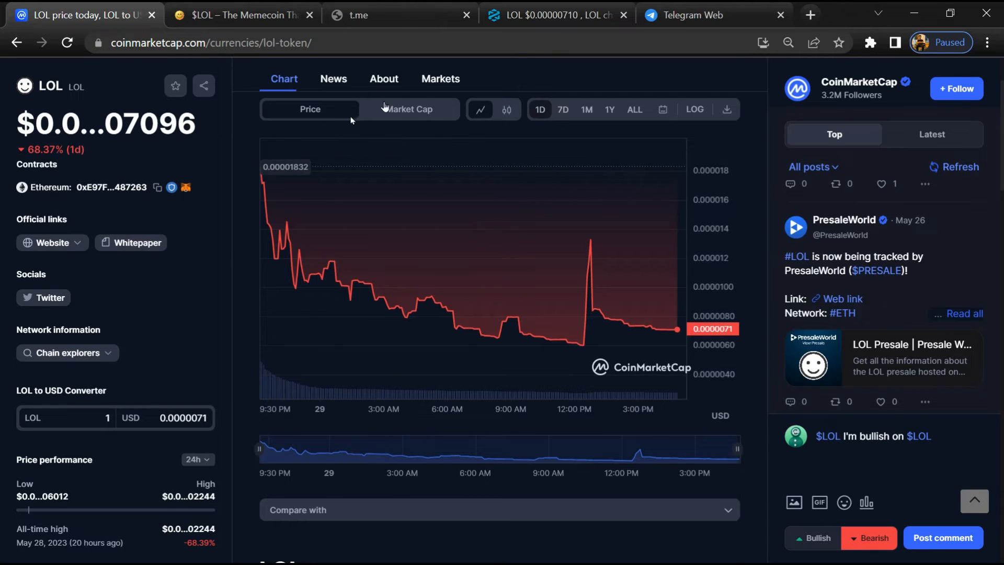
Review LOL's only market, Uniswap v2 WETH/LOL, then open the contract on Etherscan
{"action": "left_click", "coordinate": [440, 78]}
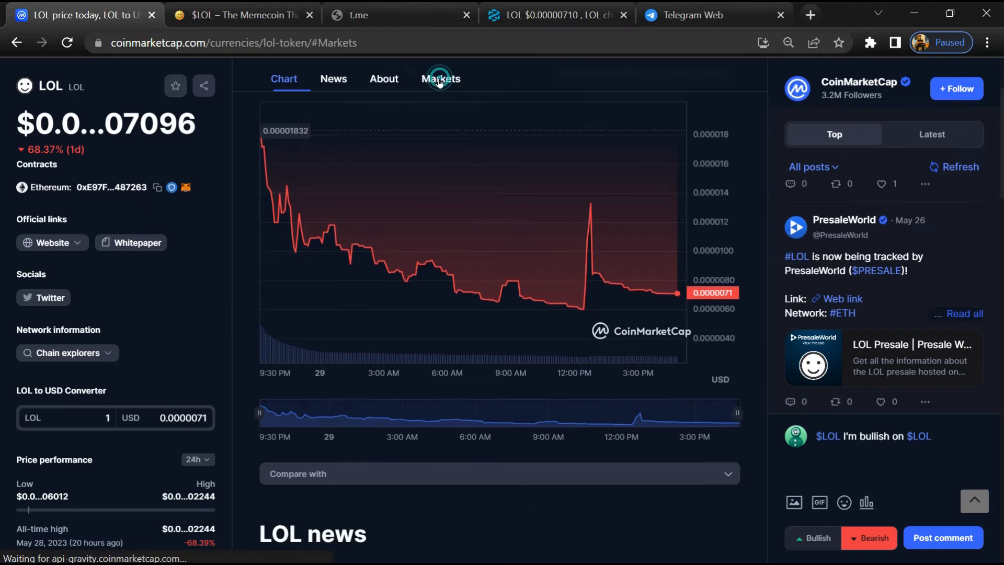
{"action": "left_click", "coordinate": [440, 79]}
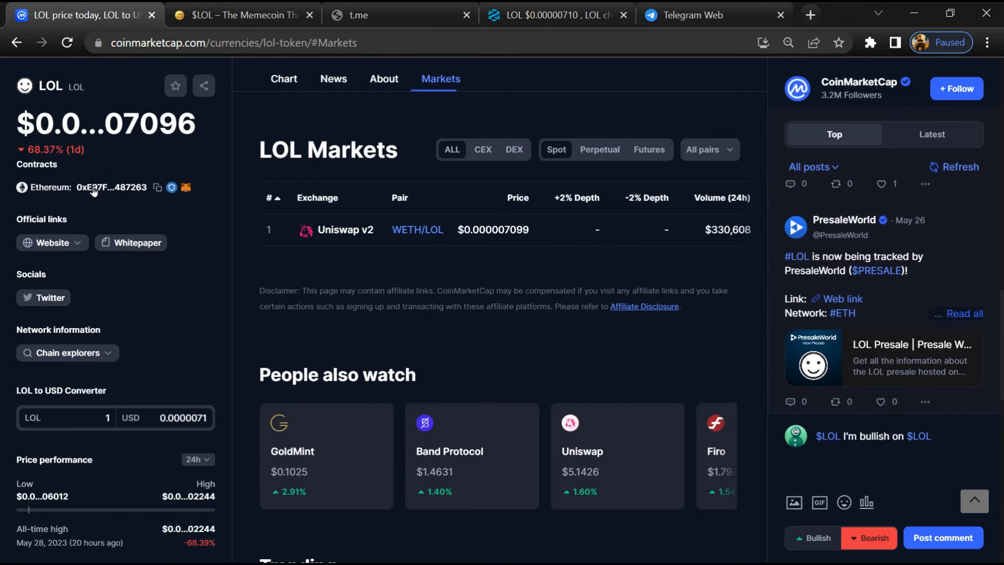
{"action": "left_click", "coordinate": [186, 187]}
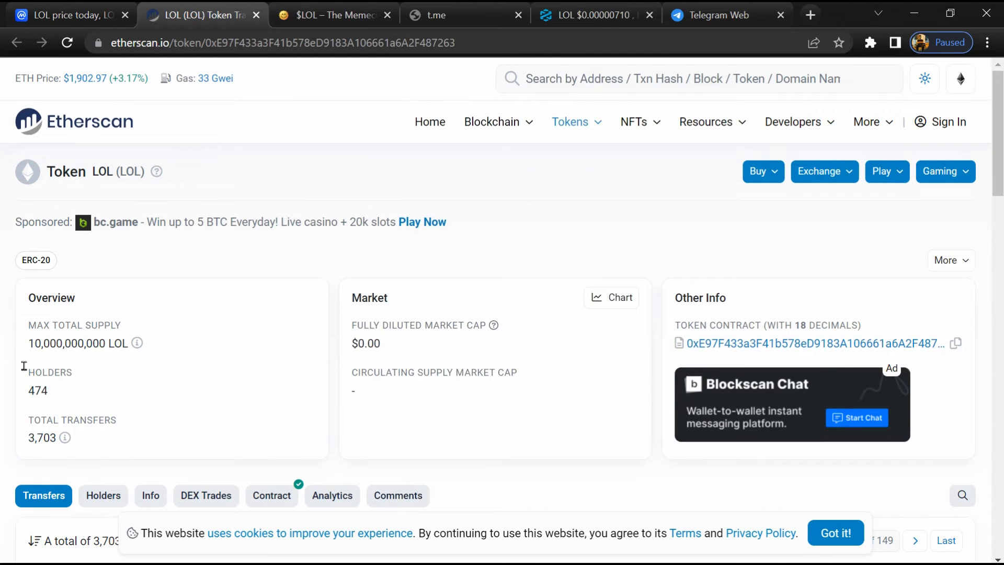
Highlight the 474 holder count and scroll the ranking: Uniswap V2 pool ~30%, next ~11%
{"action": "left_click_drag", "start_coordinate": [29, 372], "coordinate": [50, 397]}
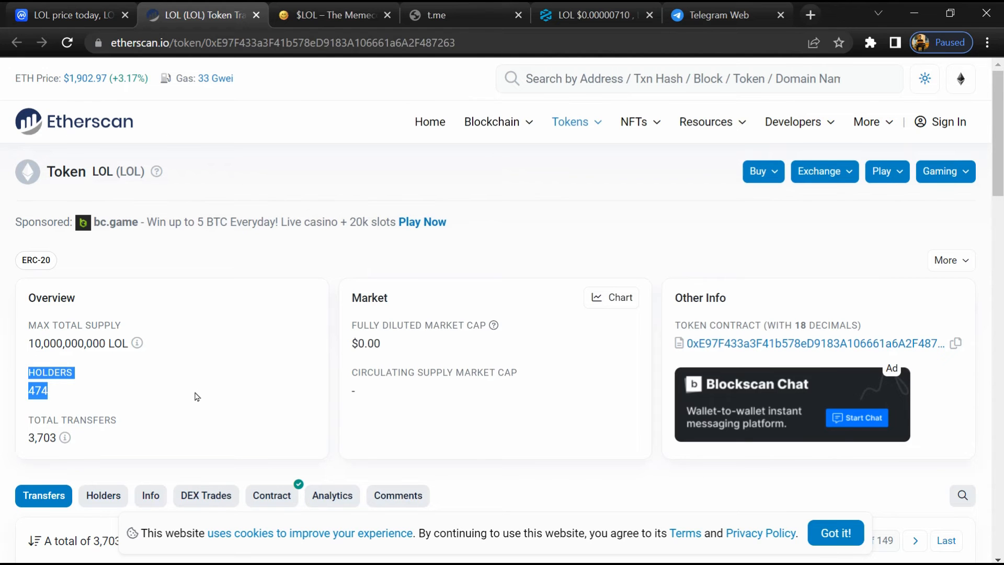
{"action": "scroll", "scroll_direction": "down", "scroll_amount": 3}
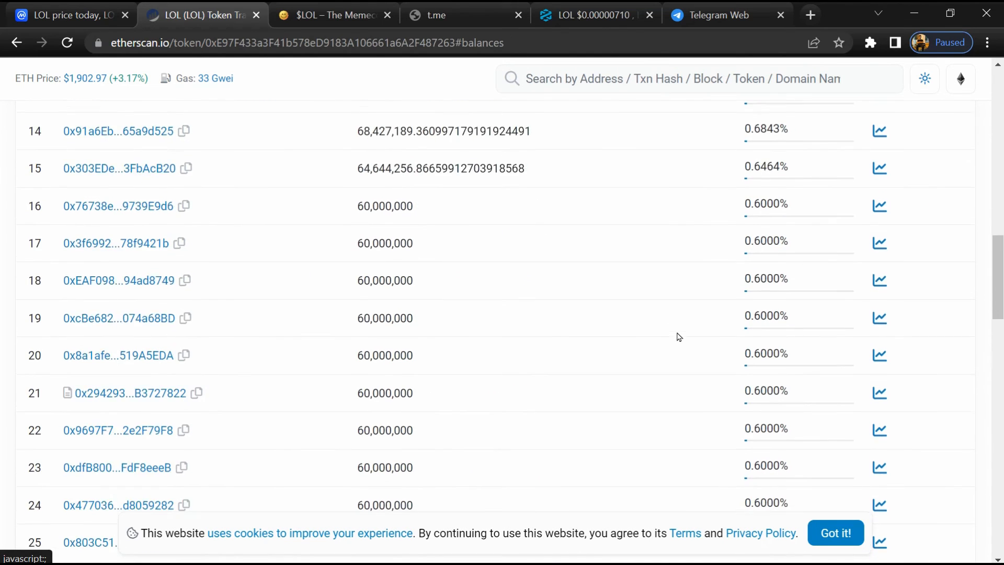
{"action": "scroll", "scroll_direction": "down", "scroll_amount": 3}
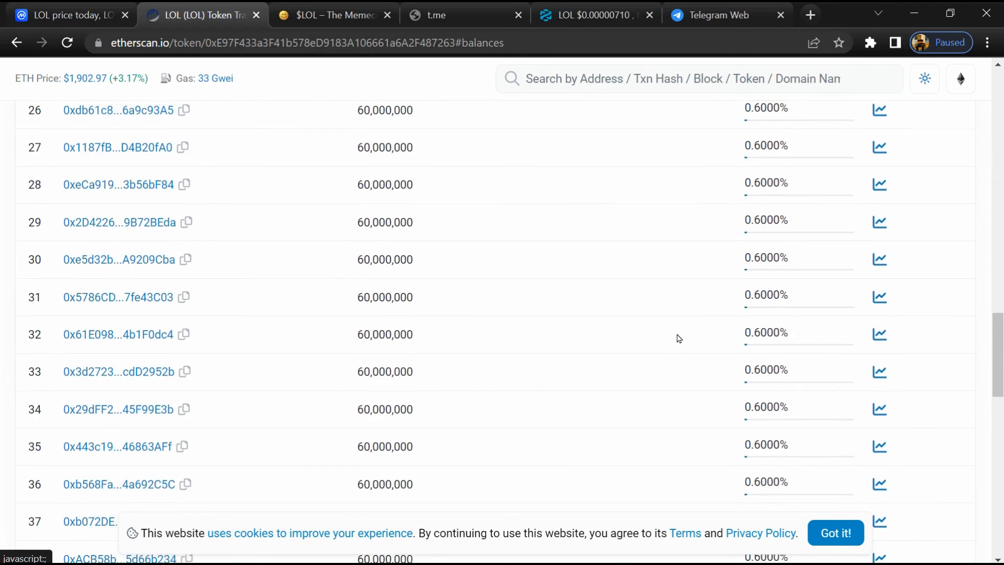
{"action": "scroll", "scroll_direction": "up", "scroll_amount": 3}
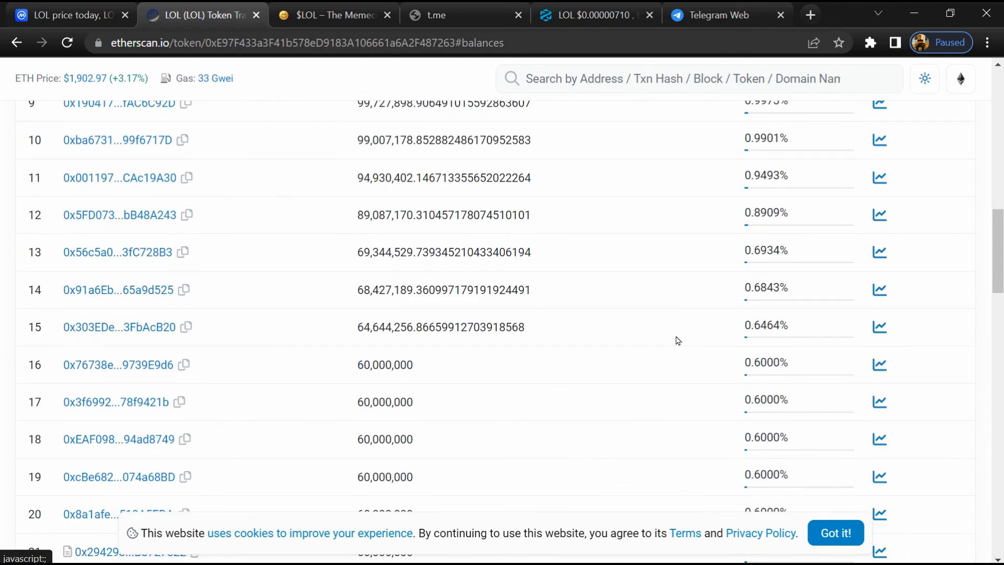
{"action": "scroll", "scroll_direction": "up", "scroll_amount": 3}
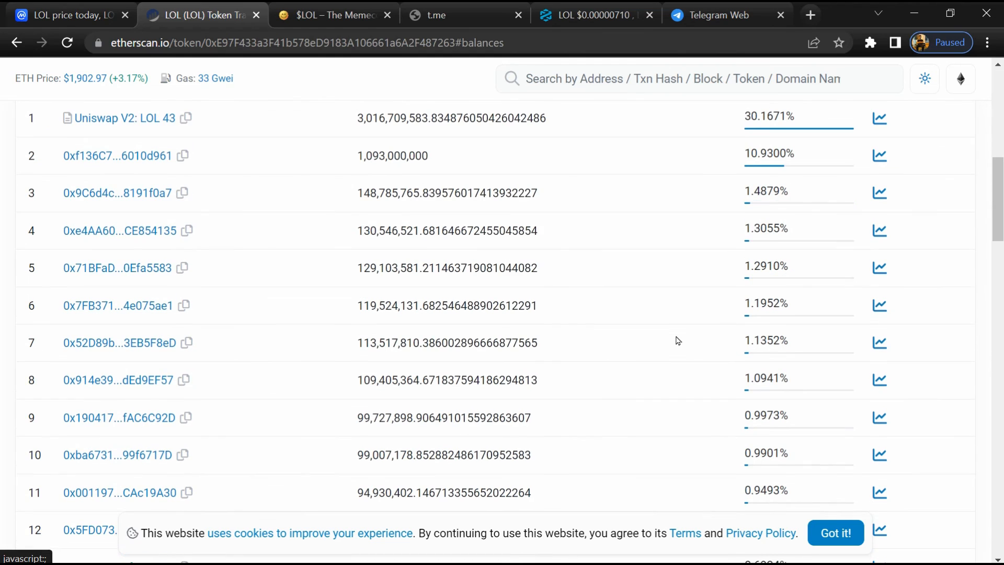